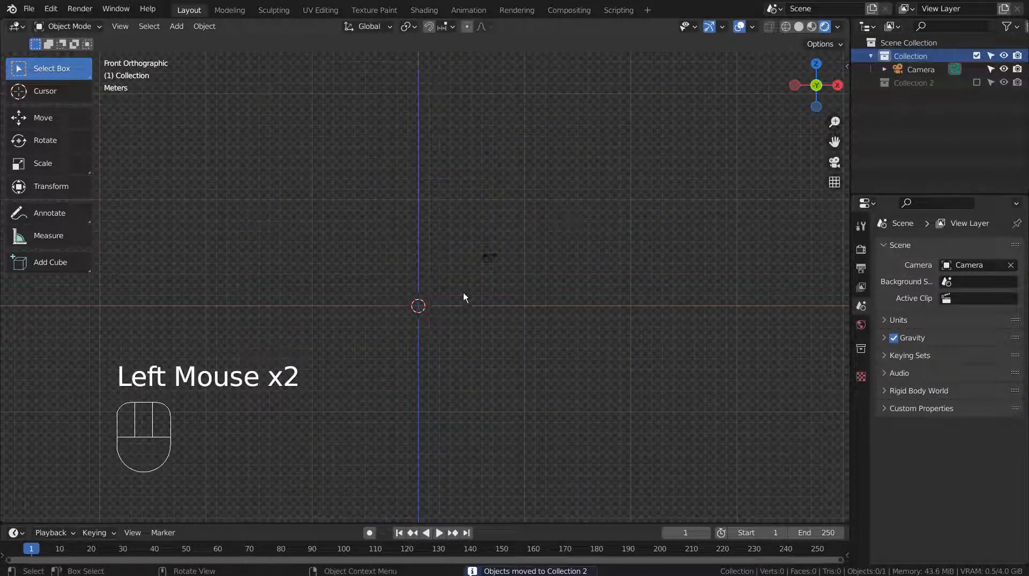
Step: Add a 3D single-point curve, Point.001, and move its point about 7.87 m down along Z
{"action": "key", "text": "shift+a"}
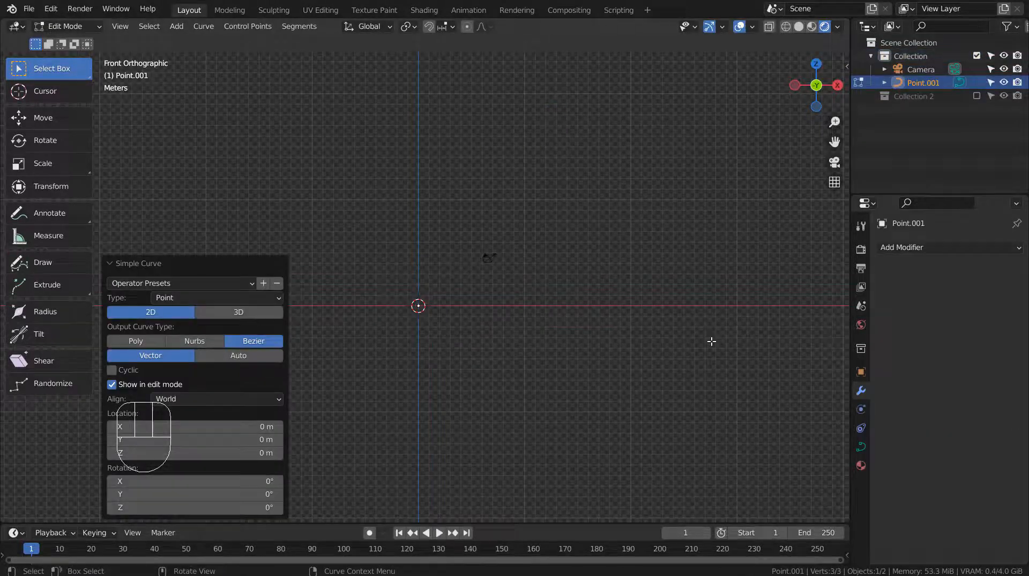
{"action": "mouse_move", "coordinate": [341, 329]}
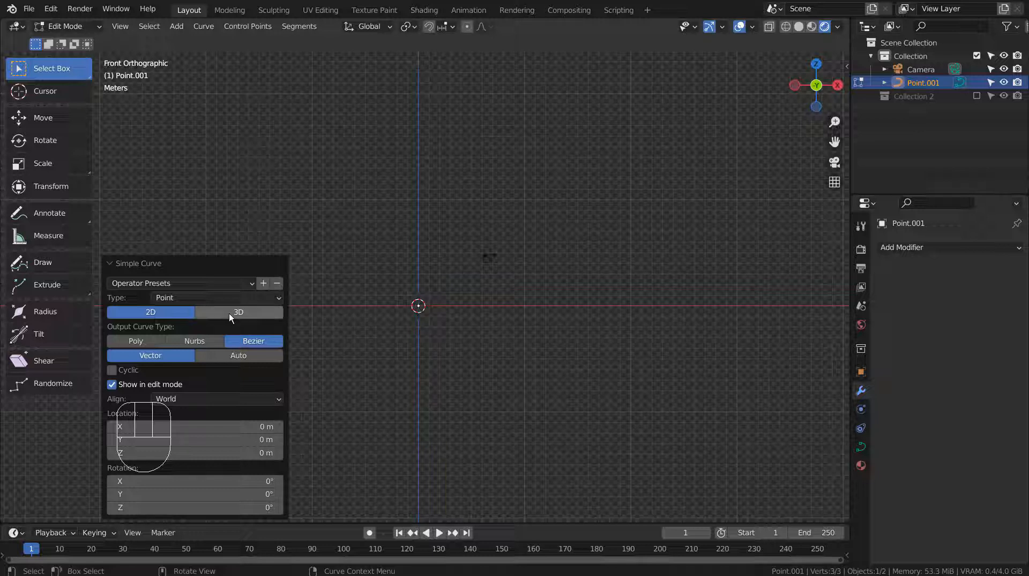
{"action": "left_click", "coordinate": [238, 312]}
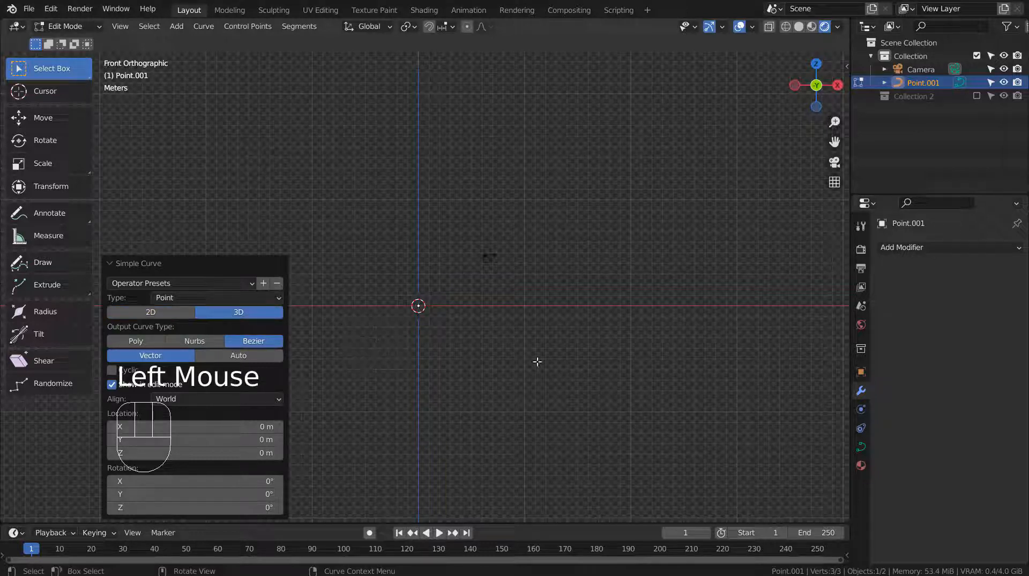
{"action": "key", "text": "g"}
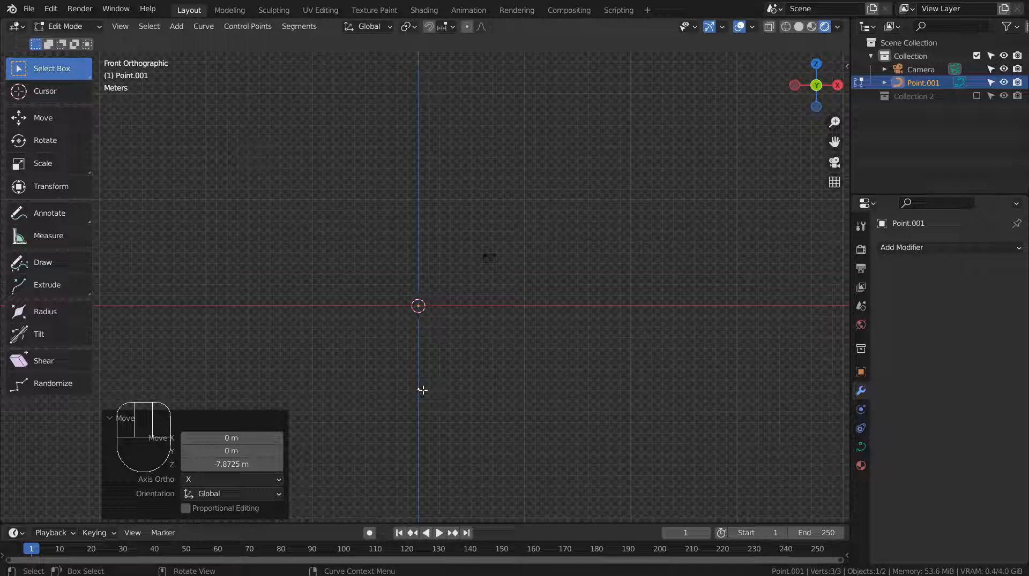
Step: Extrude the point upward into a 21-vertex profile path reaching about 30.2 m Z
{"action": "key", "text": "e"}
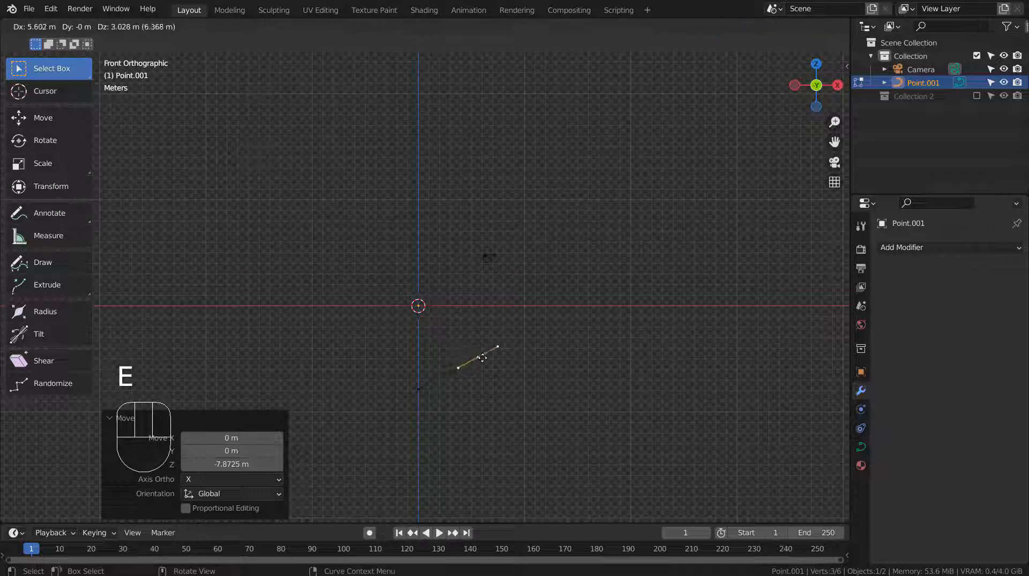
{"action": "key", "text": "e"}
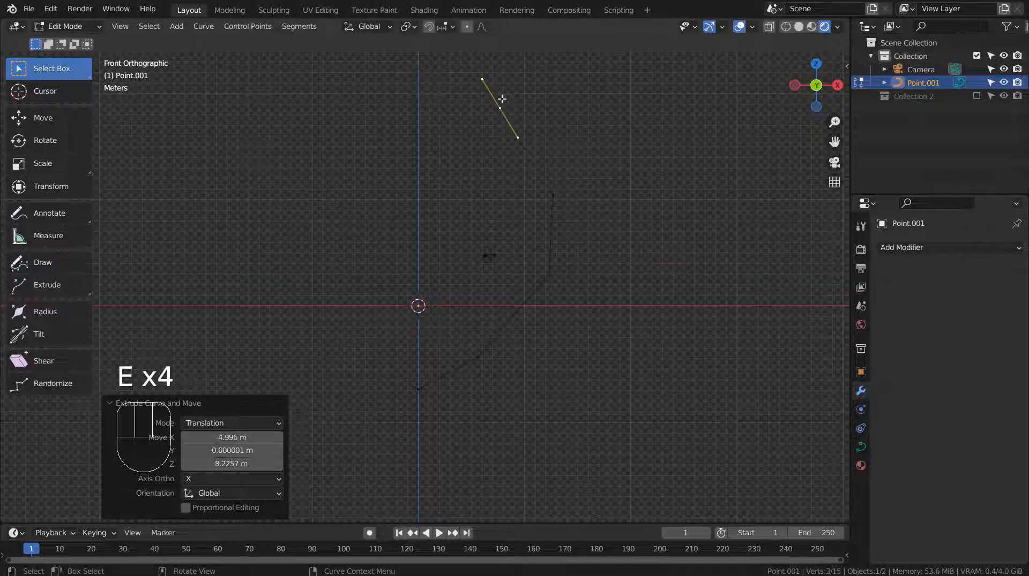
{"action": "key", "text": "E"}
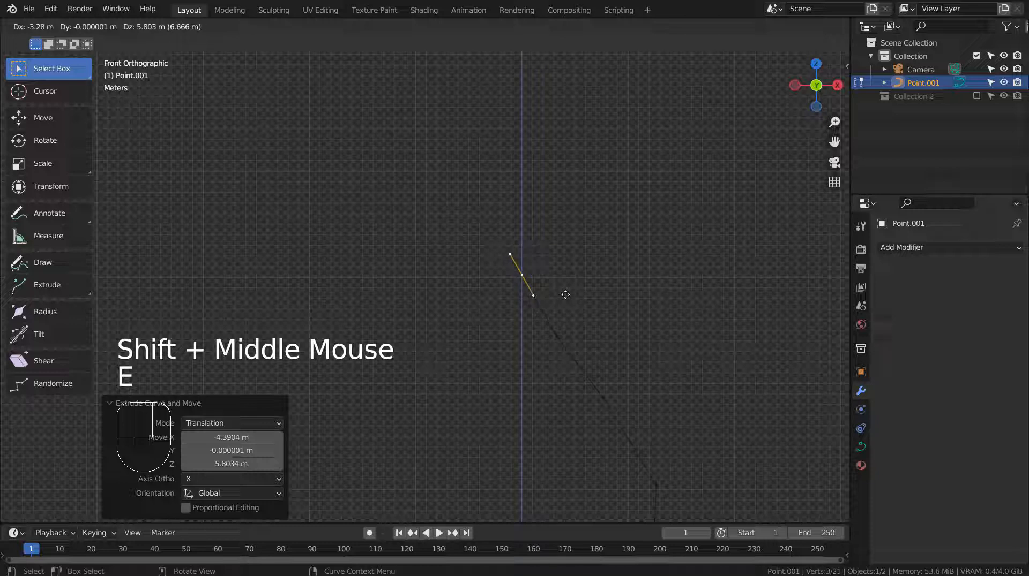
{"action": "key", "text": "n"}
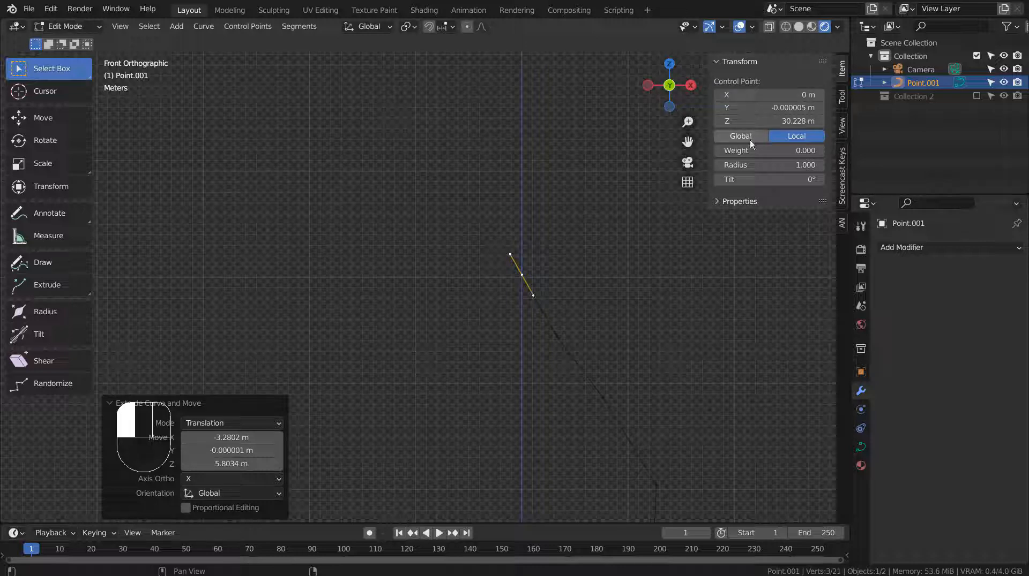
Step: Give all 21 control points Automatic handles and return to Object Mode to see the smooth curve
{"action": "key", "text": "a"}
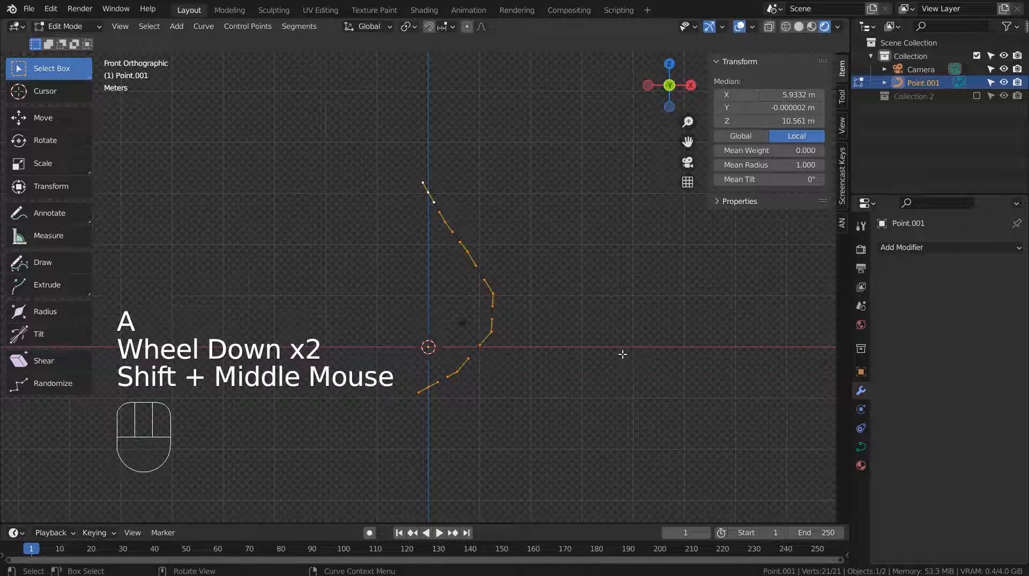
{"action": "key", "text": "v"}
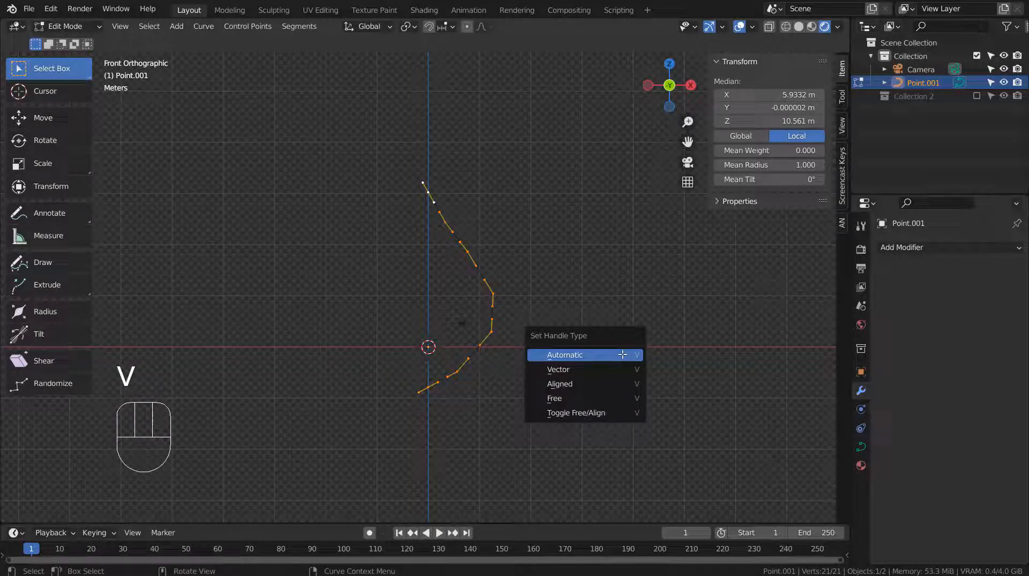
{"action": "left_click", "coordinate": [564, 354]}
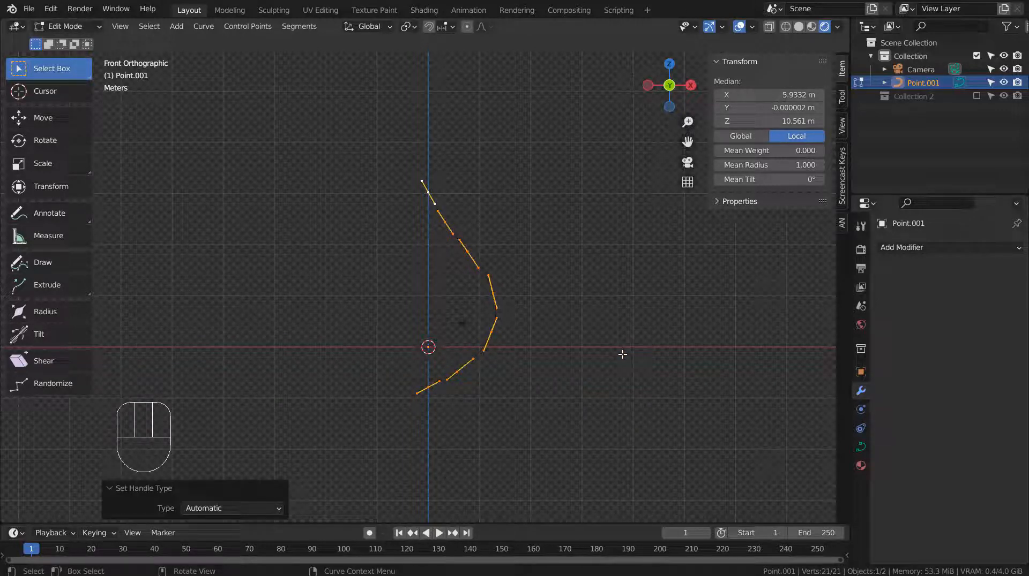
{"action": "key", "text": "Tab"}
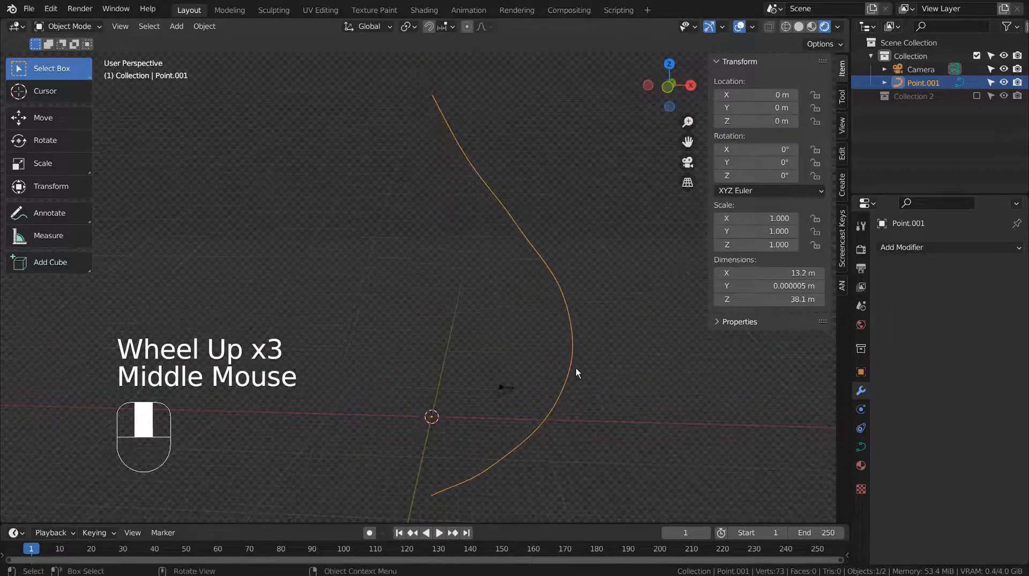
Step: Add a Screw modifier spinning the profile 360° around Z into a teardrop solid
{"action": "scroll", "scroll_direction": "down", "scroll_amount": 3}
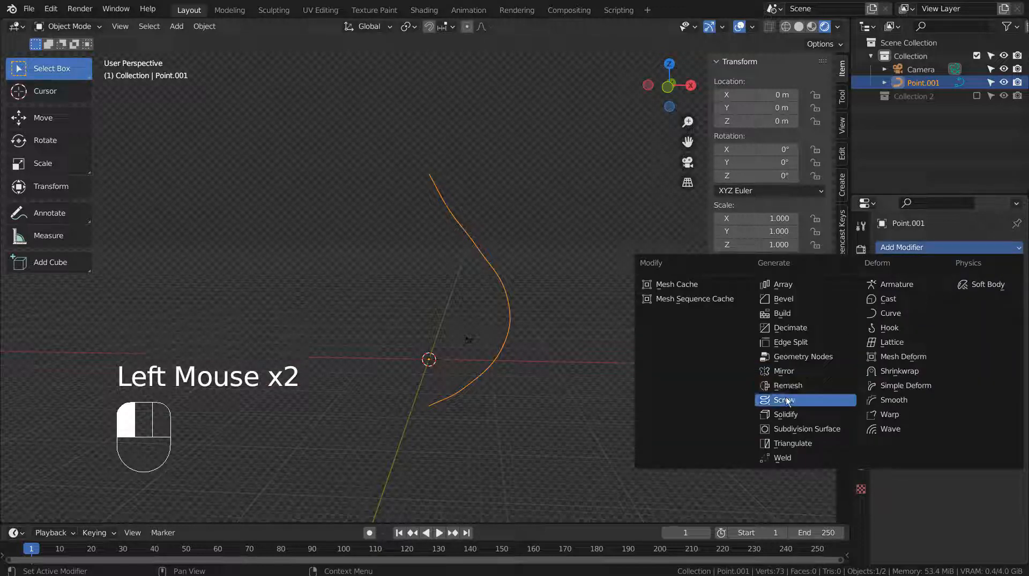
{"action": "left_click", "coordinate": [782, 400]}
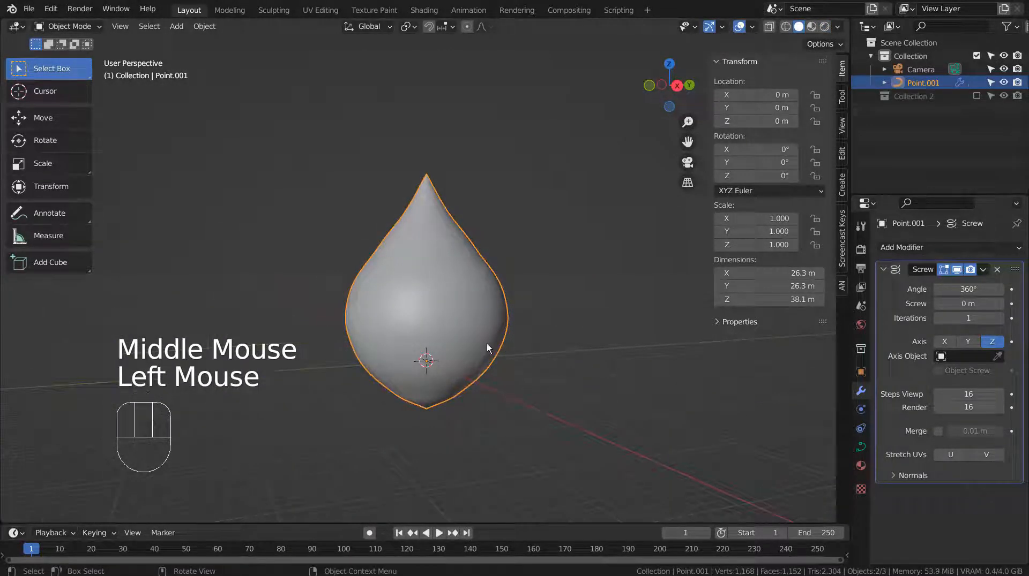
{"action": "key", "text": "Tab"}
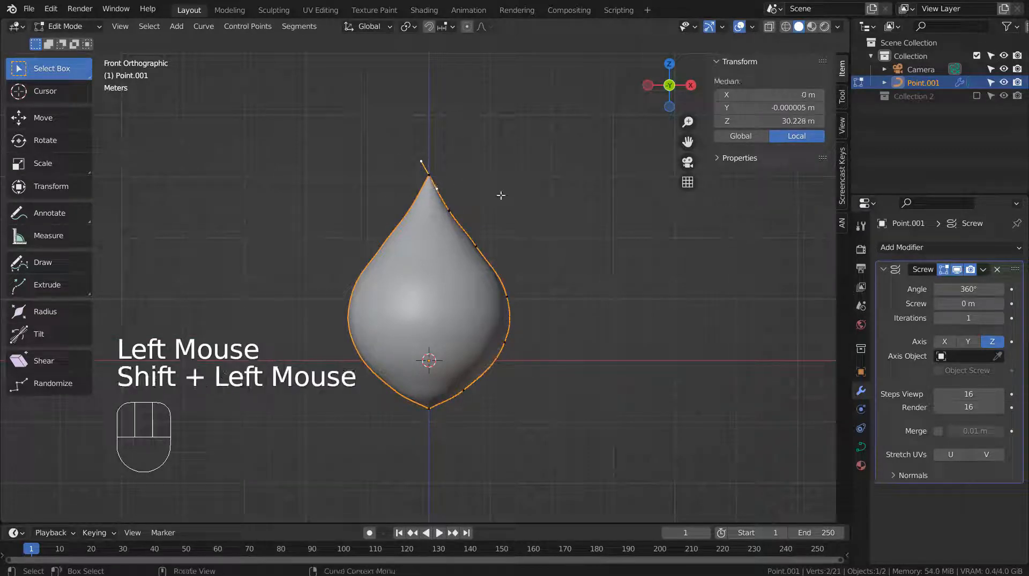
Step: Rotate the bottom control point's handles 25° to round the teardrop's base, undoing a stray top rotation
{"action": "key", "text": "r"}
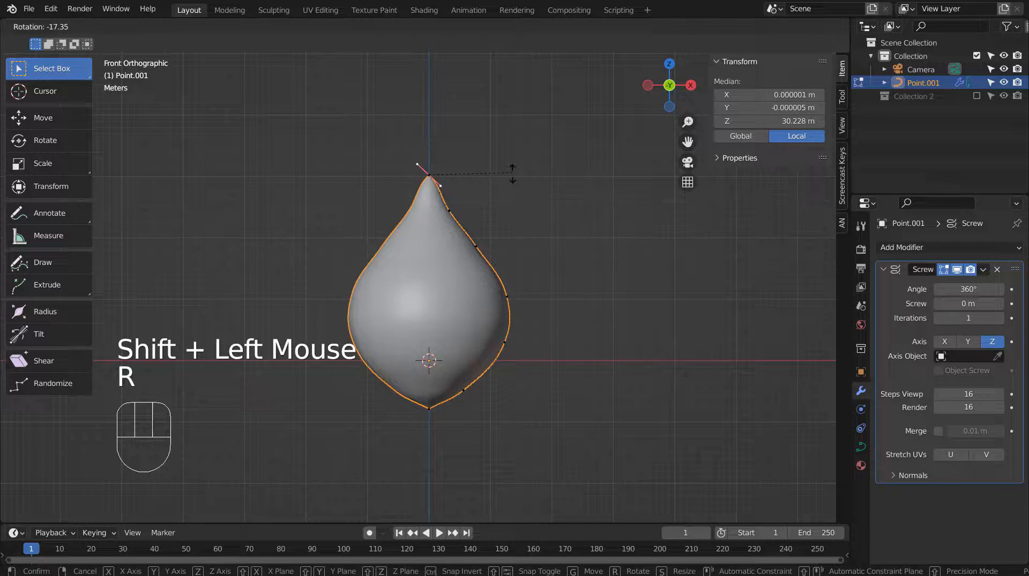
{"action": "key", "text": "ctrl+z"}
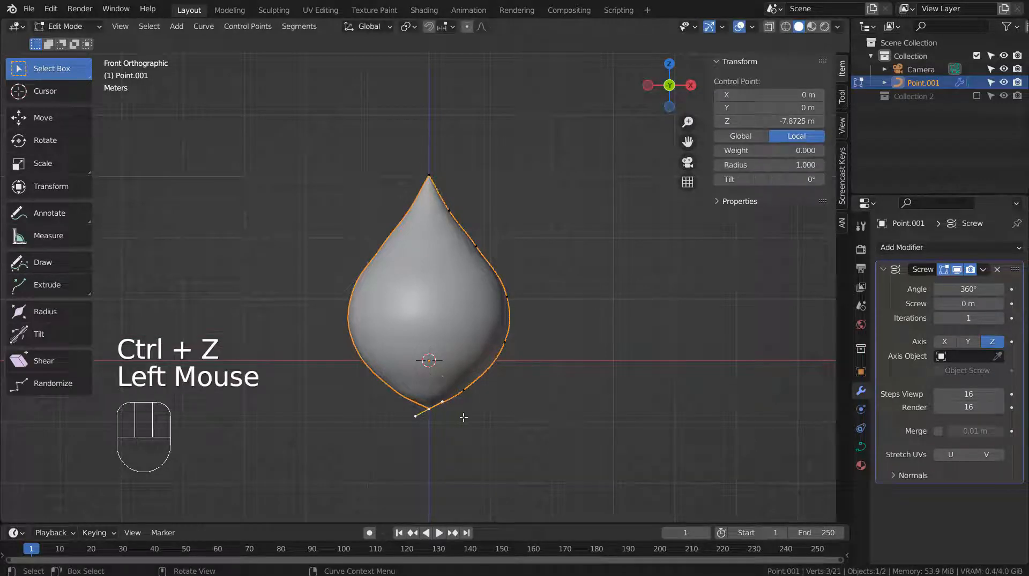
{"action": "key", "text": "r"}
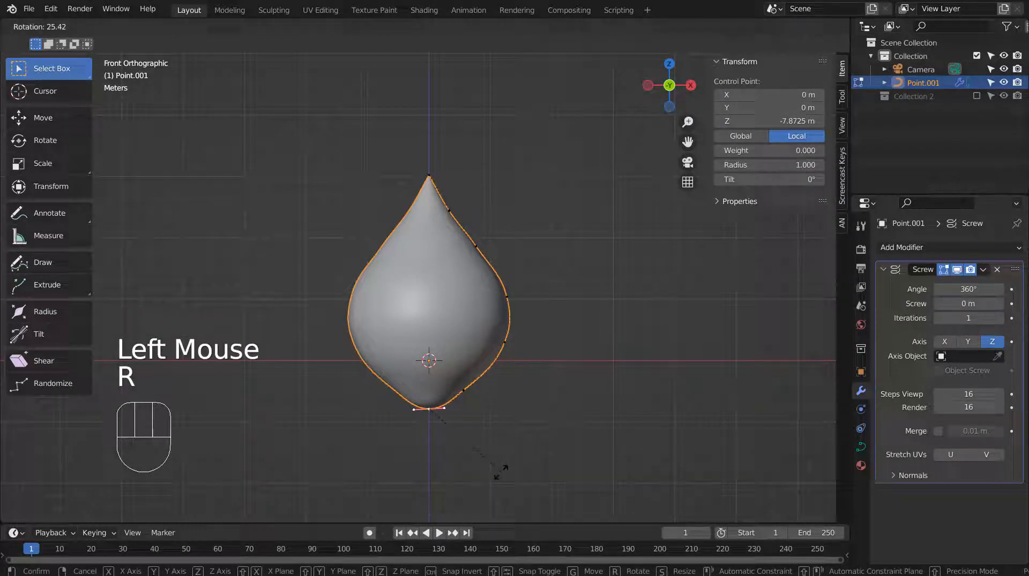
{"action": "key", "text": "ctrl"}
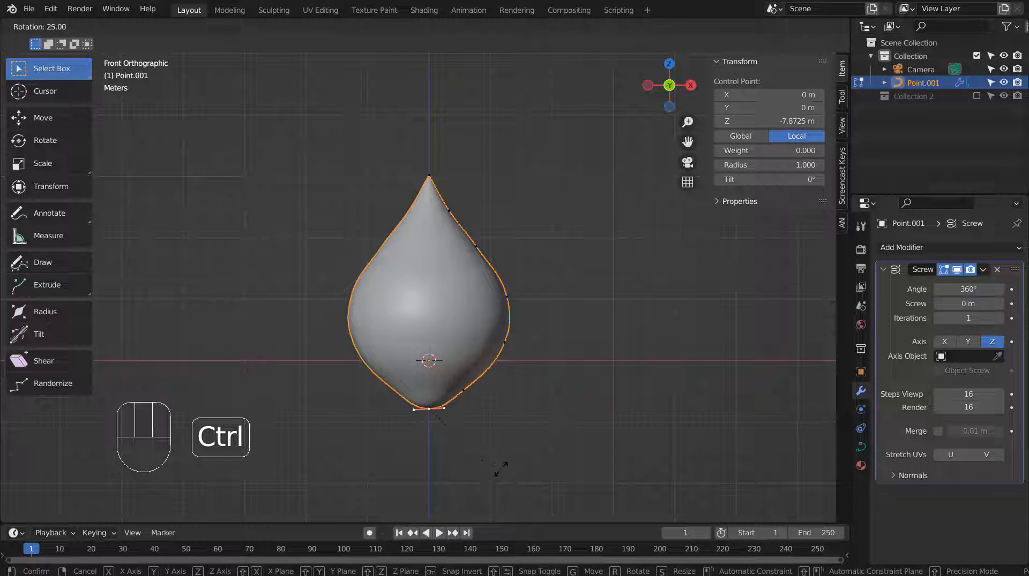
{"action": "scroll", "scroll_direction": "up", "scroll_amount": 3}
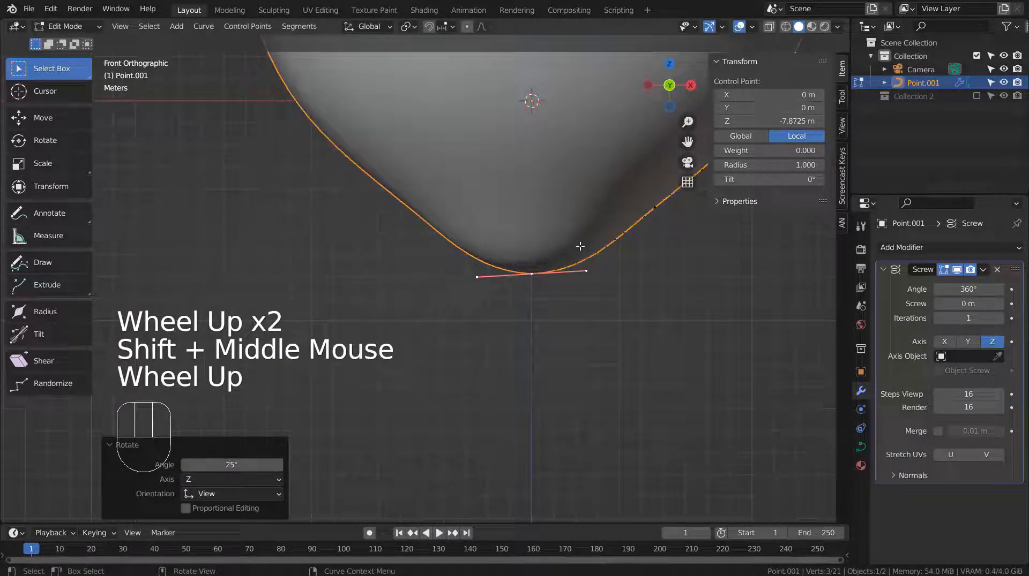
{"action": "key", "text": "r"}
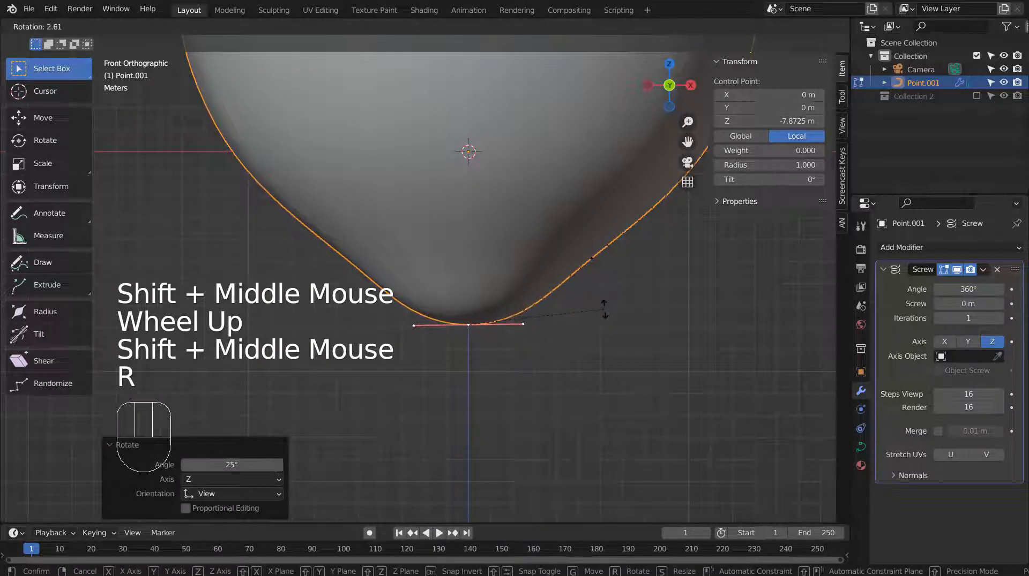
{"action": "key", "text": "Tab"}
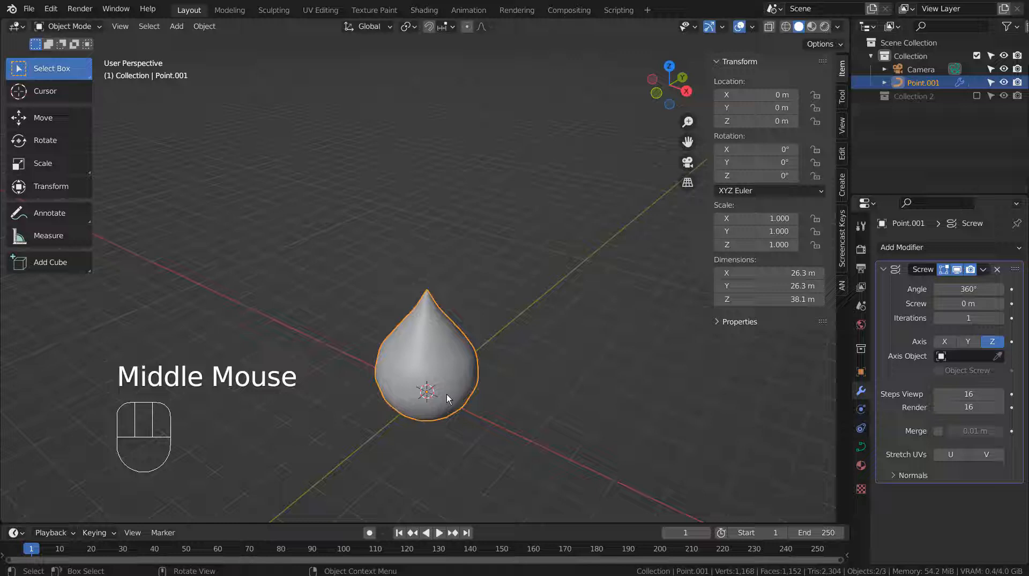
Step: Convert the screwed teardrop curve into a mesh
{"action": "right_click", "coordinate": [425, 391]}
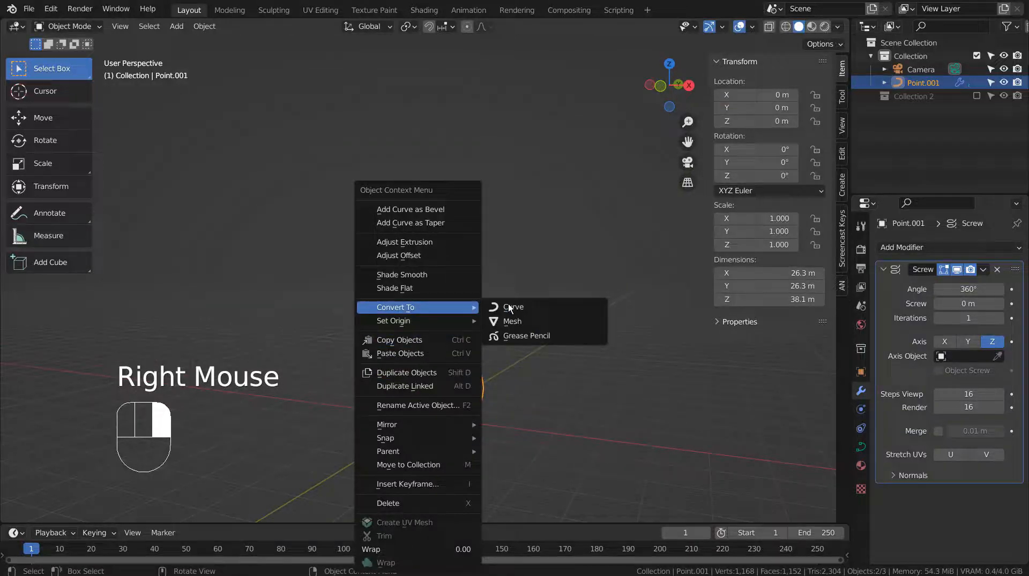
{"action": "left_click", "coordinate": [512, 322]}
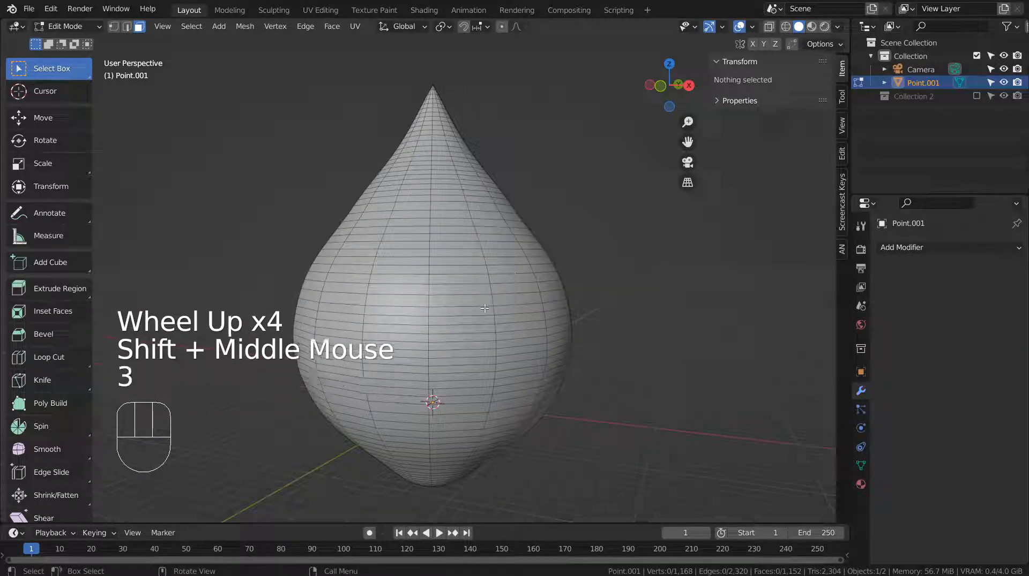
Step: Select alternating vertical face strips and delete them, leaving a slatted ribbon shell
{"action": "left_click", "coordinate": [466, 300]}
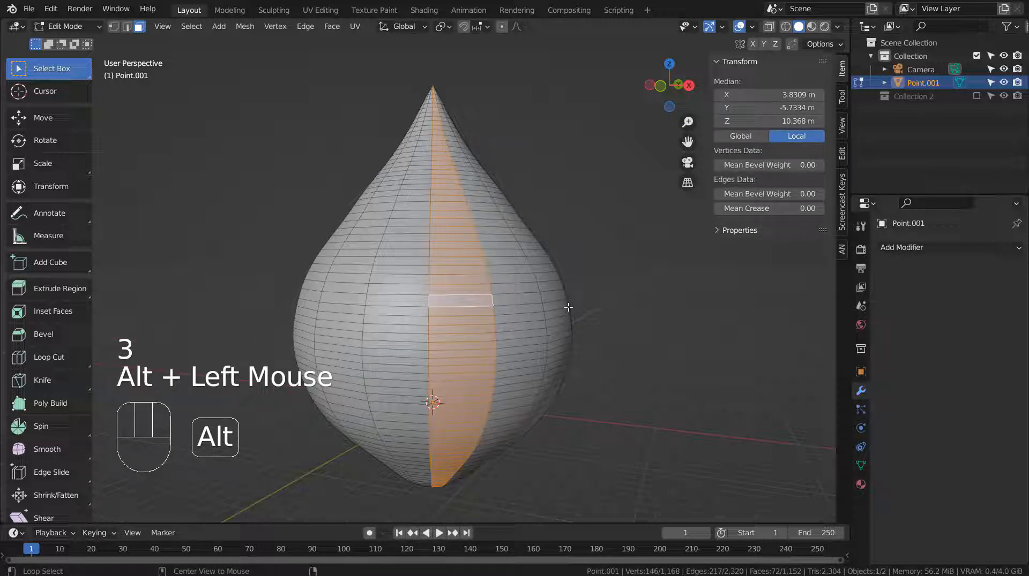
{"action": "left_click", "coordinate": [554, 305]}
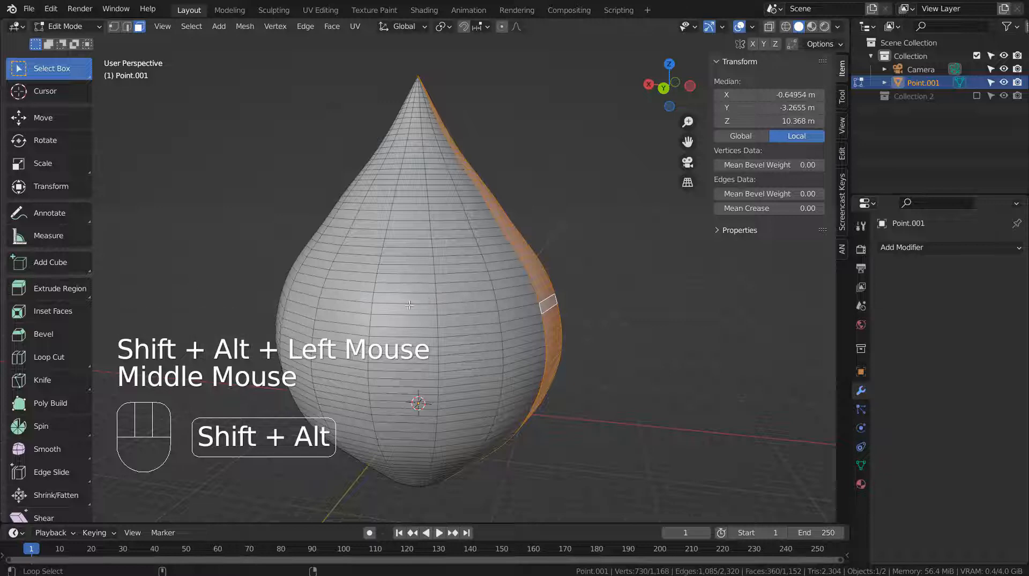
{"action": "key", "text": "ctrl+z"}
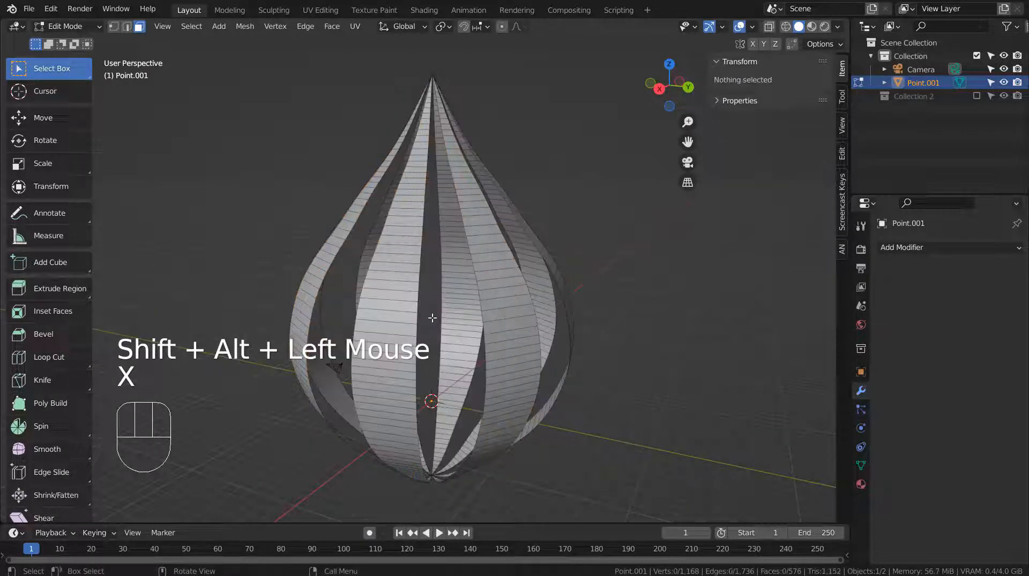
{"action": "key", "text": "Tab"}
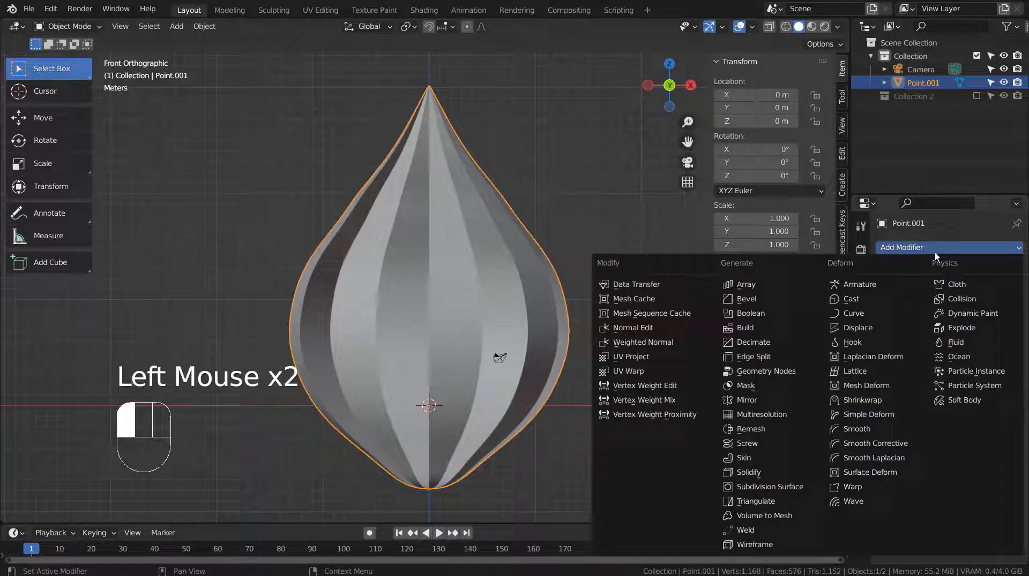
{"action": "mouse_move", "coordinate": [867, 414]}
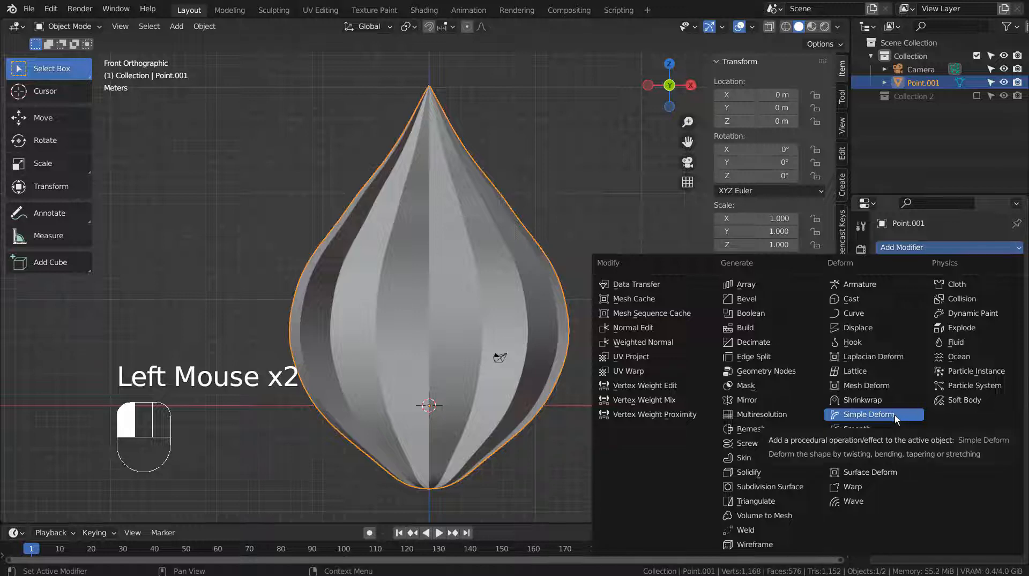
Step: Add two Simple Deform modifiers: a 360° Twist around Z and a 45° Bend along X
{"action": "left_click", "coordinate": [869, 415]}
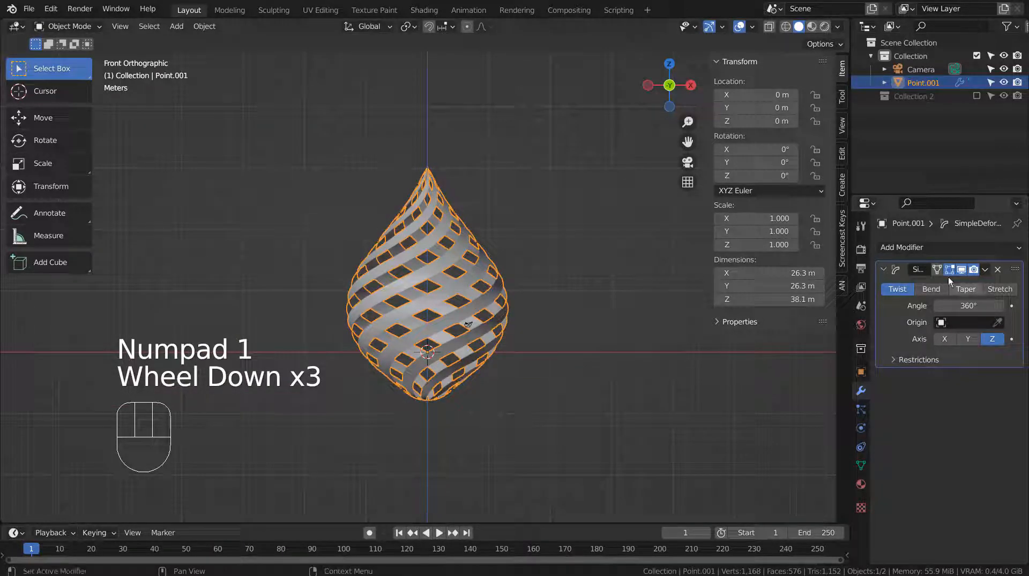
{"action": "left_click", "coordinate": [946, 248]}
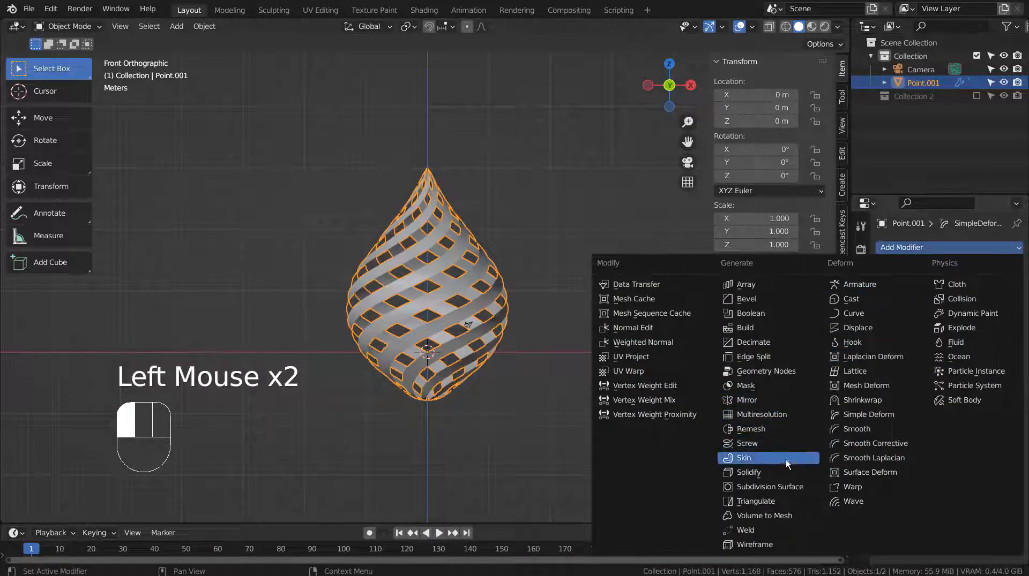
{"action": "mouse_move", "coordinate": [855, 428]}
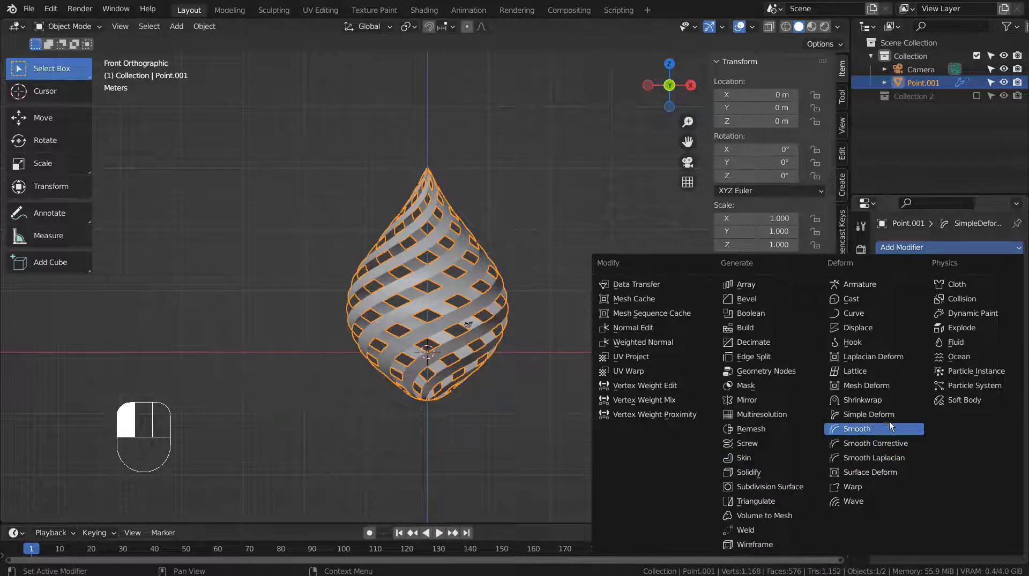
{"action": "left_click", "coordinate": [867, 414]}
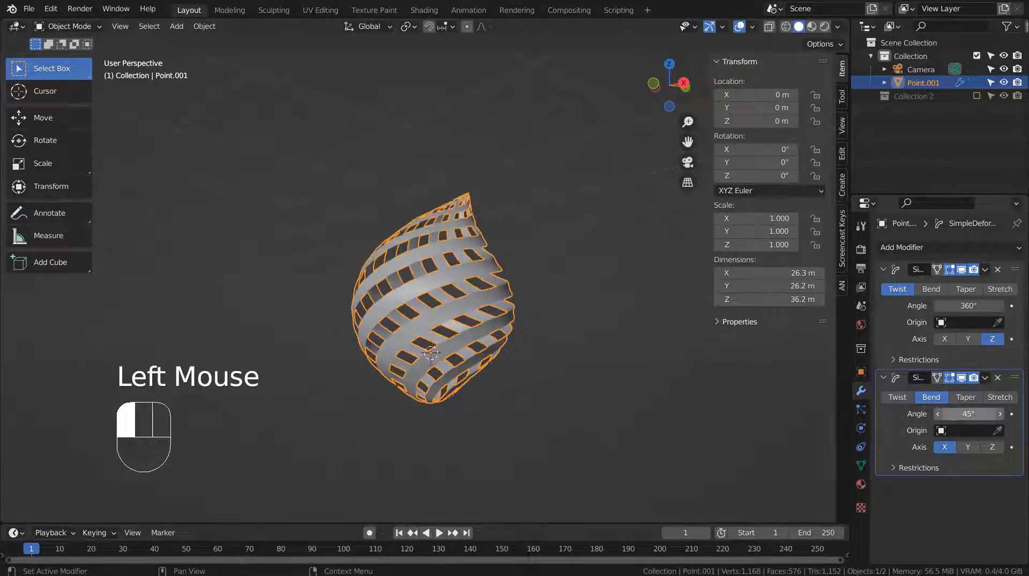
{"action": "scroll", "scroll_direction": "up", "scroll_amount": 3}
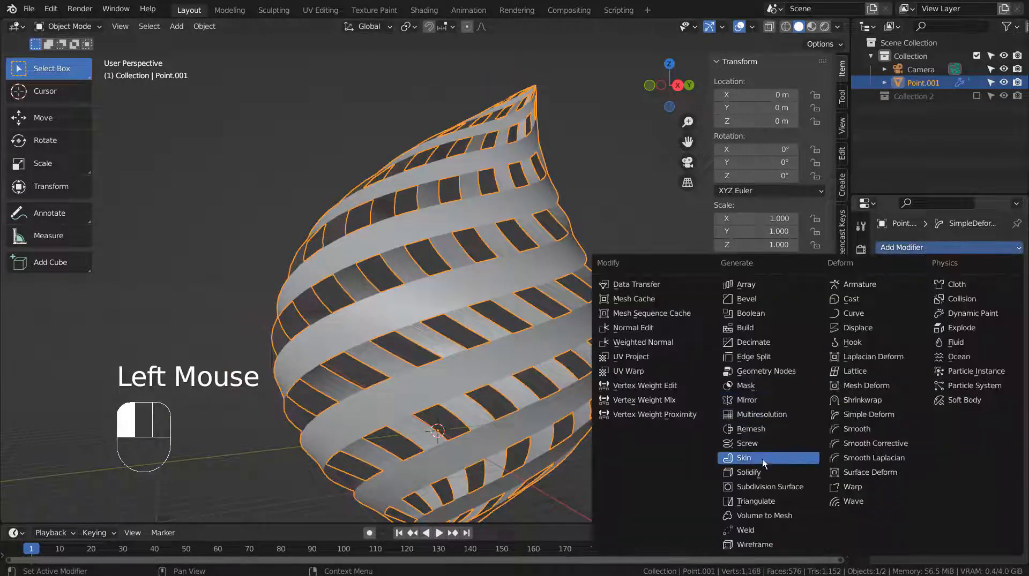
Step: Add a 0.01 m Solidify with rim fill and even thickness, and show the material settings
{"action": "left_click", "coordinate": [752, 473]}
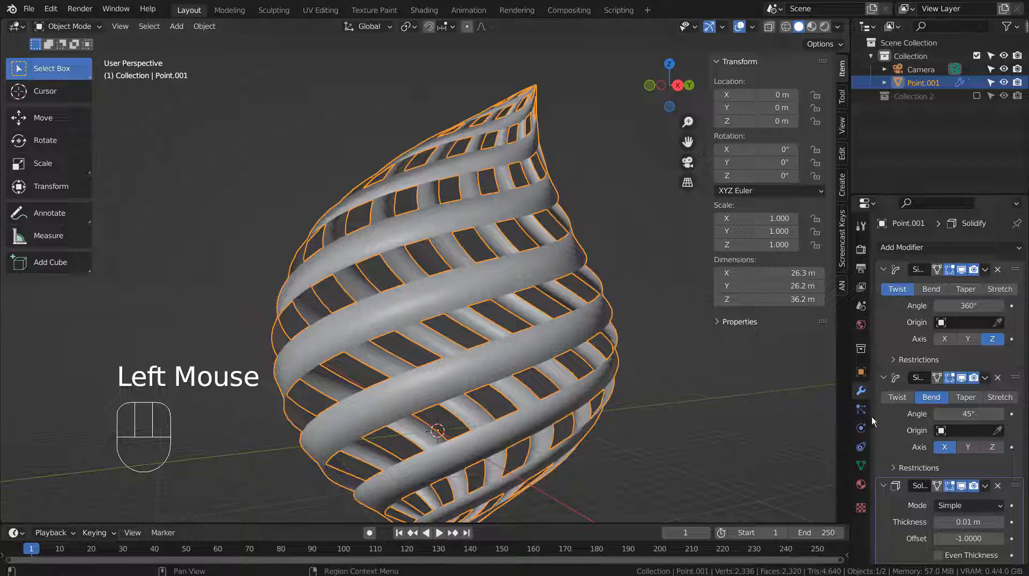
{"action": "scroll", "scroll_direction": "down", "scroll_amount": 3}
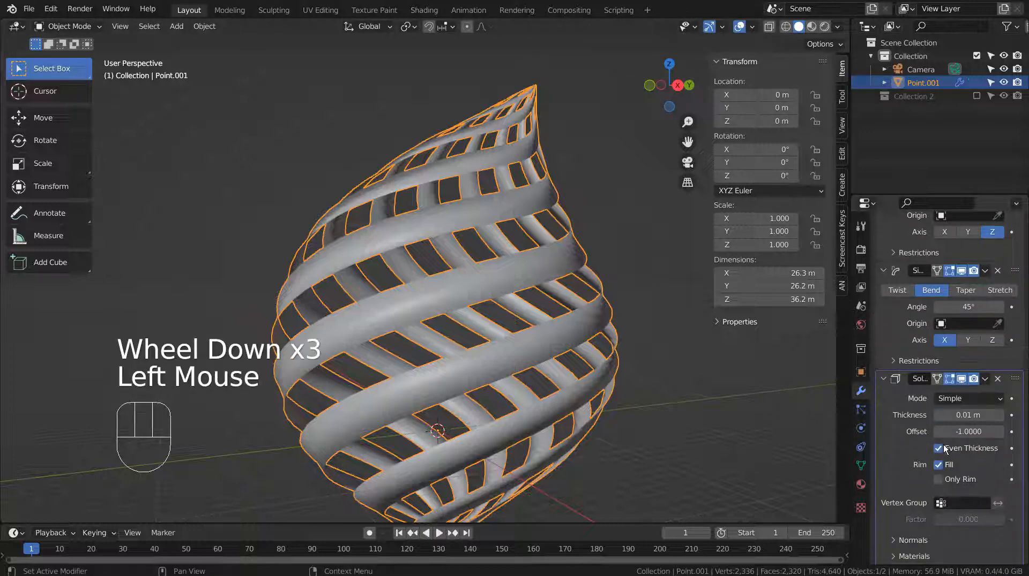
{"action": "left_click", "coordinate": [940, 449]}
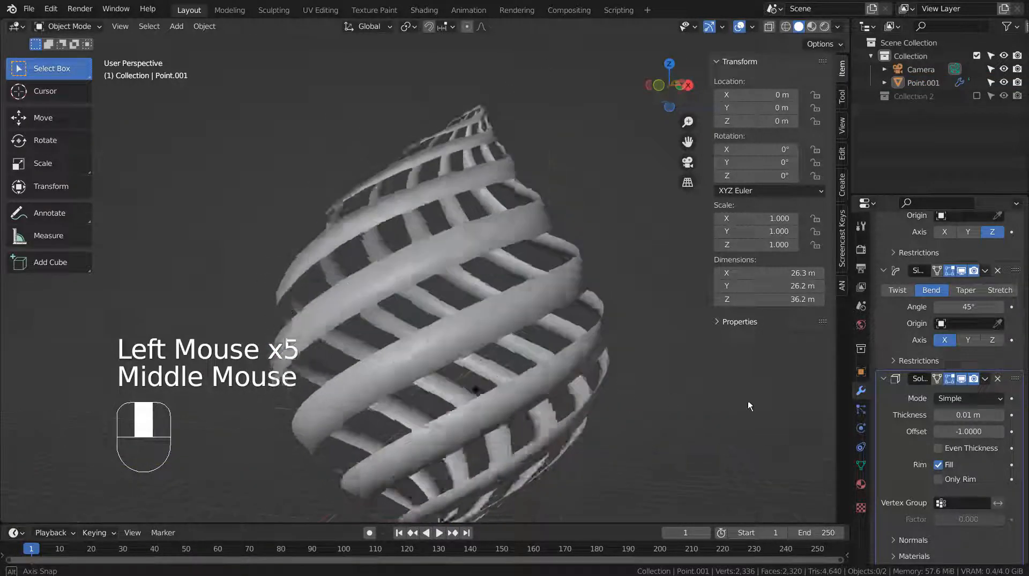
{"action": "scroll", "scroll_direction": "down", "scroll_amount": 3}
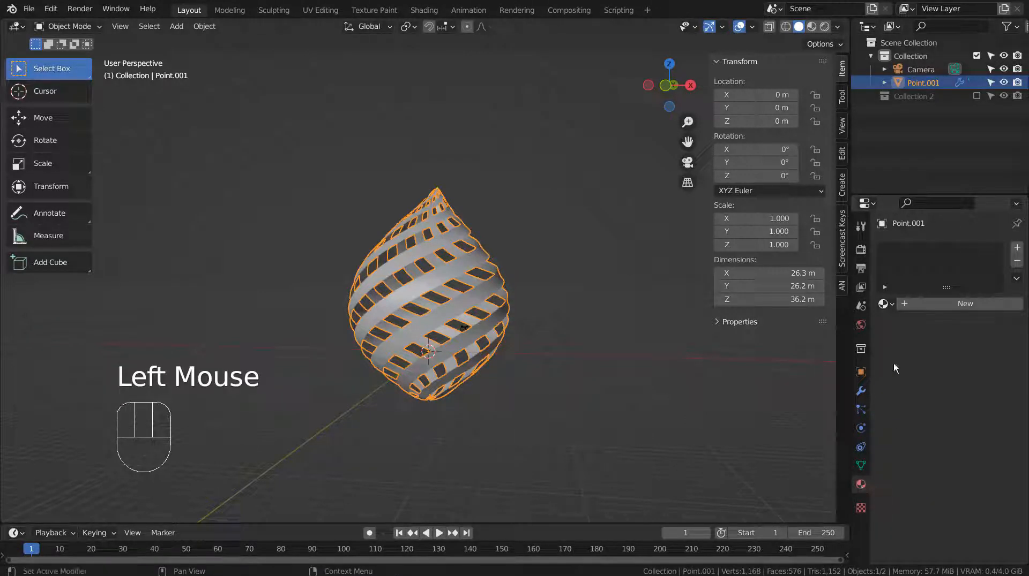
Step: Assign the pink Glass BSDF Material.001 to the cage and view it in Material Preview
{"action": "left_click", "coordinate": [884, 303]}
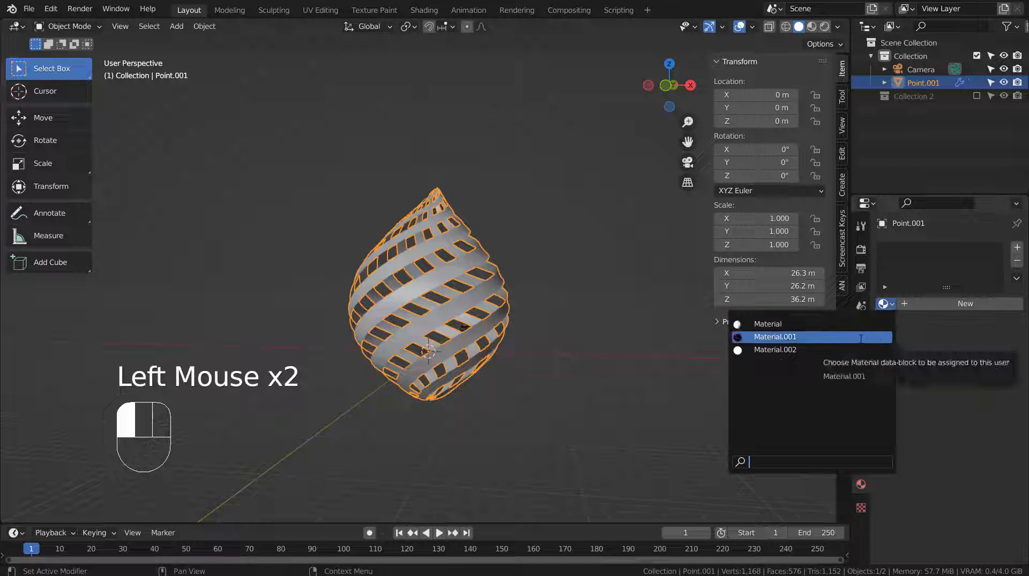
{"action": "left_click", "coordinate": [774, 337]}
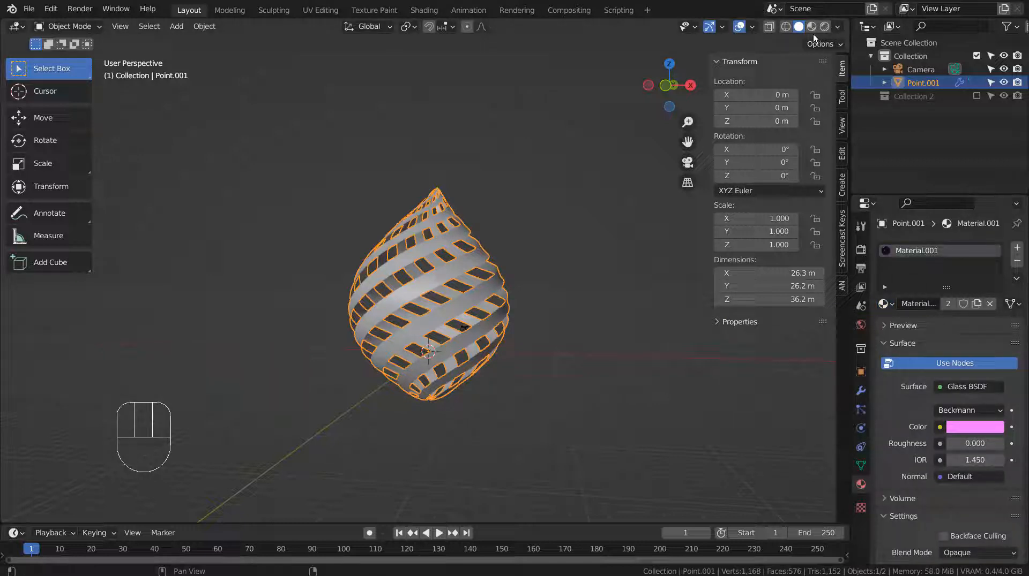
{"action": "left_click", "coordinate": [811, 26]}
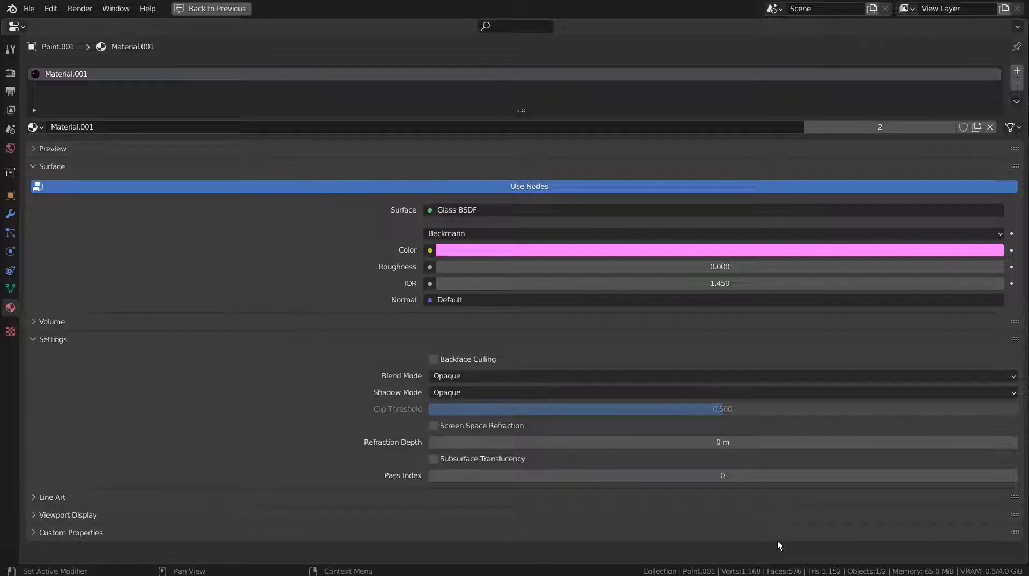
{"action": "key", "text": "ctrl+space"}
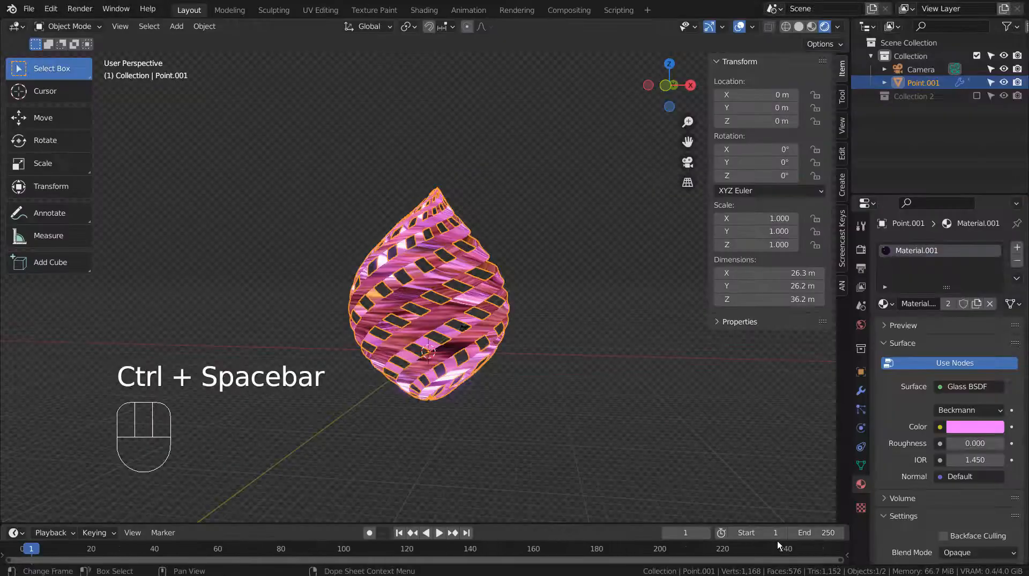
{"action": "left_click", "coordinate": [860, 325]}
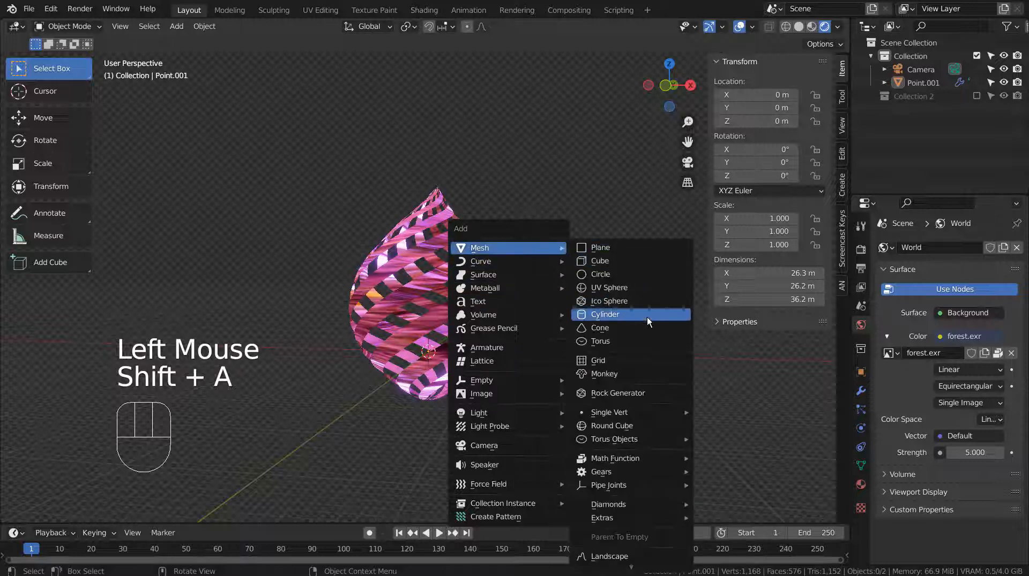
{"action": "mouse_move", "coordinate": [609, 288]}
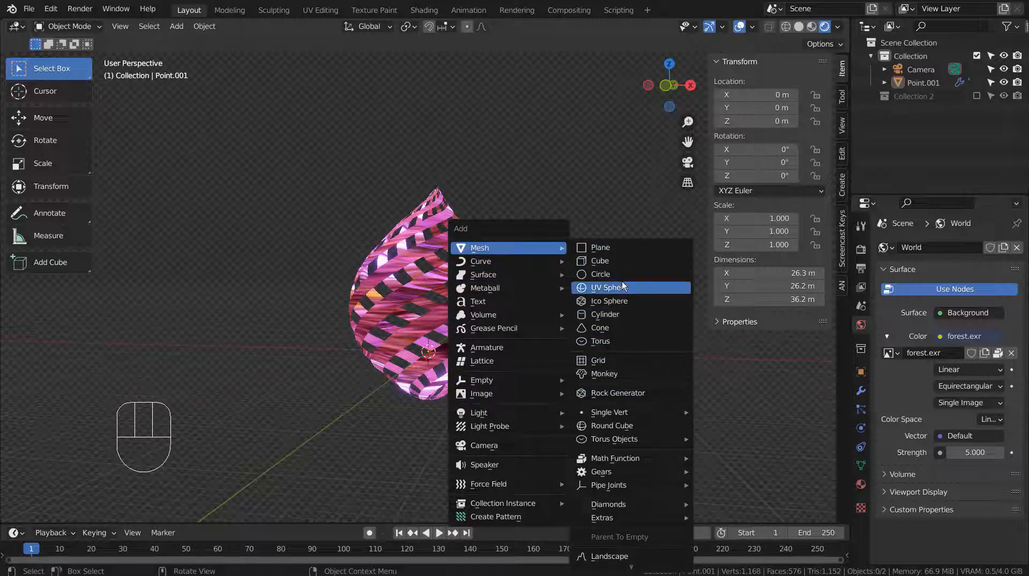
Step: Add a UV sphere, Sphere.001, at the centre of the glass cage
{"action": "left_click", "coordinate": [606, 287]}
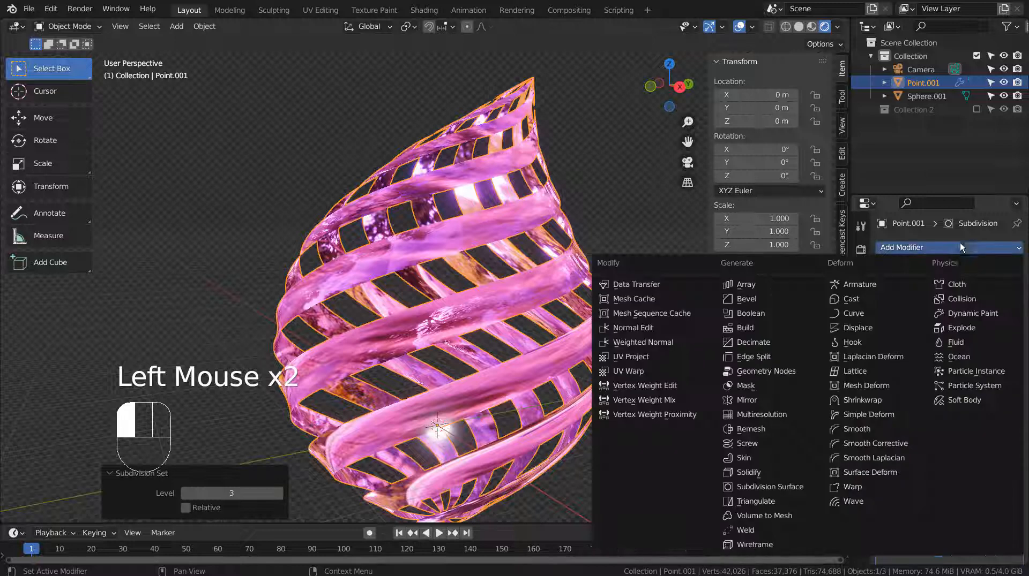
Step: Dismiss the modifier list and scroll the stack to reach Solidify for its 0.32 m thickness
{"action": "left_click", "coordinate": [750, 473]}
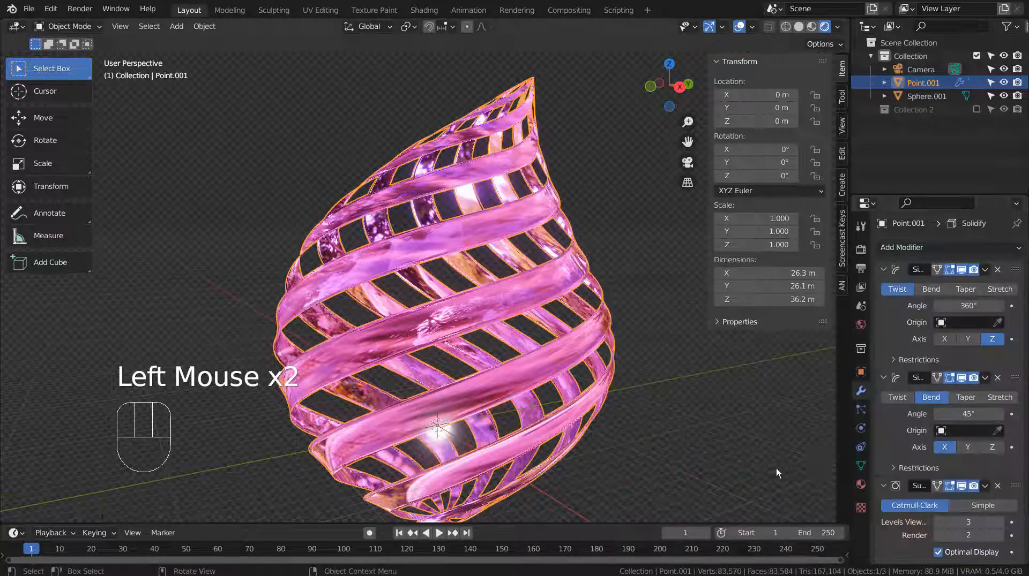
{"action": "scroll", "scroll_direction": "down", "scroll_amount": 3}
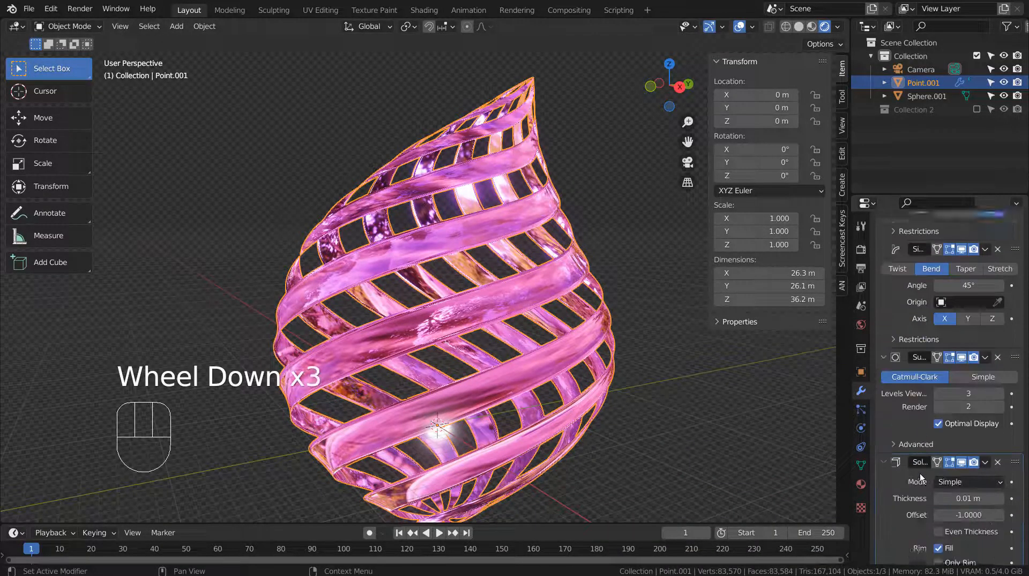
{"action": "scroll", "scroll_direction": "down", "scroll_amount": 3}
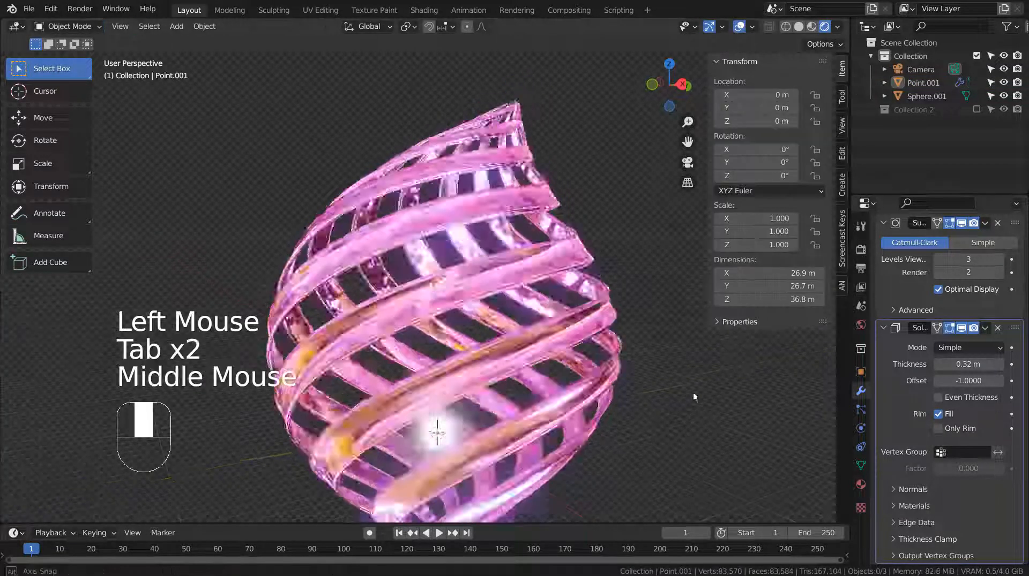
{"action": "scroll", "scroll_direction": "down", "scroll_amount": 3}
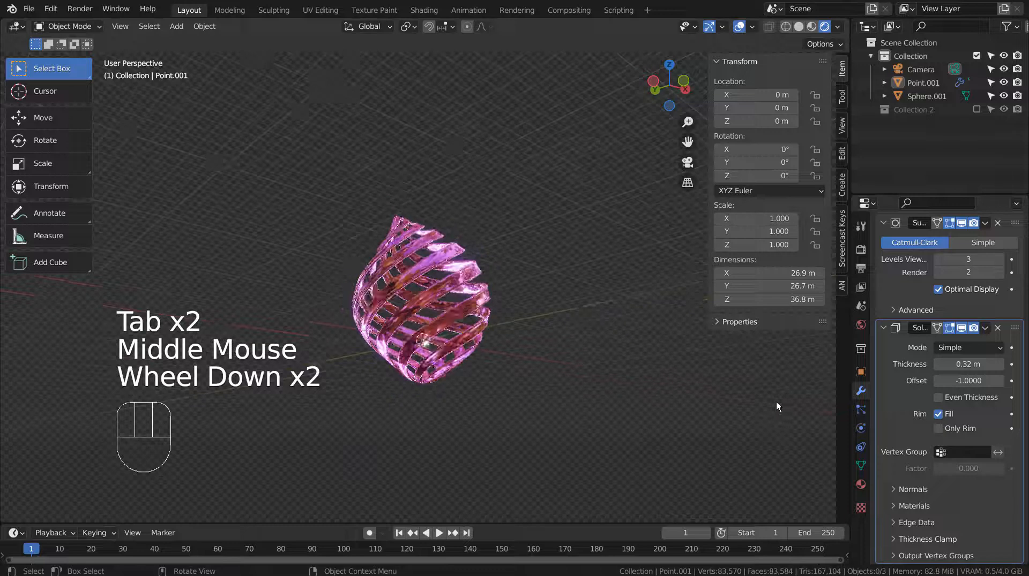